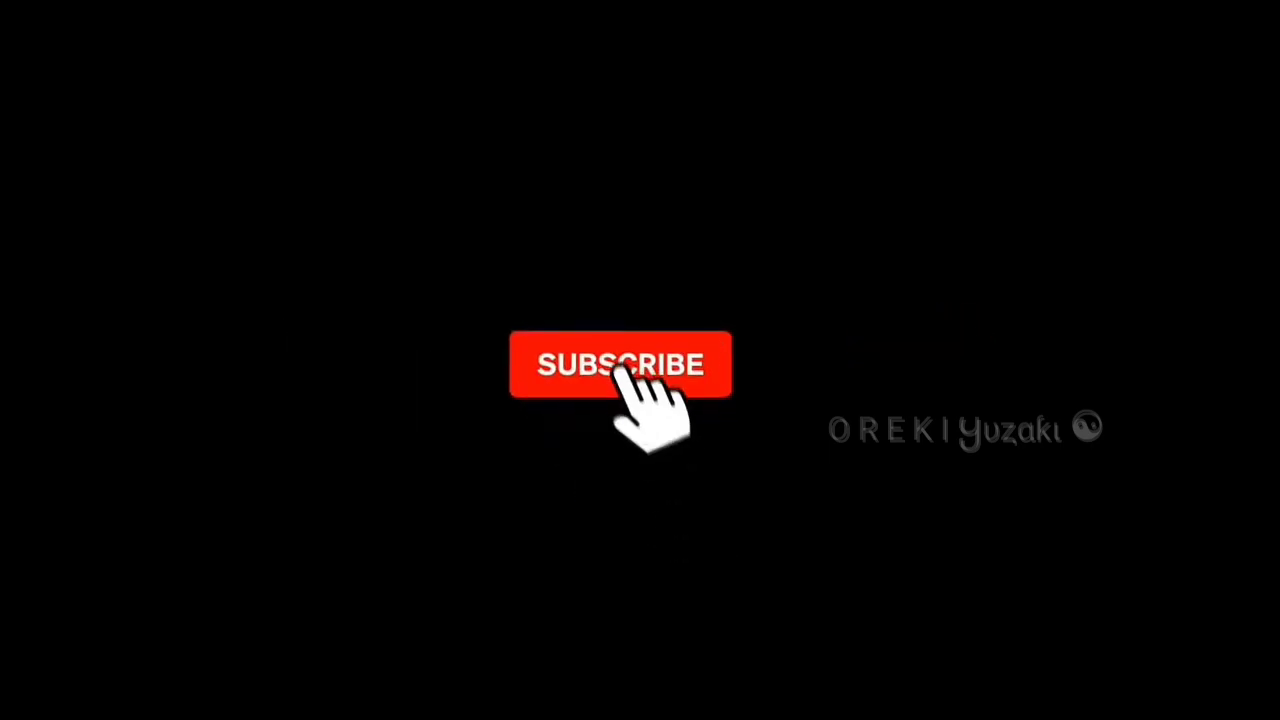
# - Create a new project at 16:9, 1080p, 60 fps with a black background
pyautogui.click(620, 364)
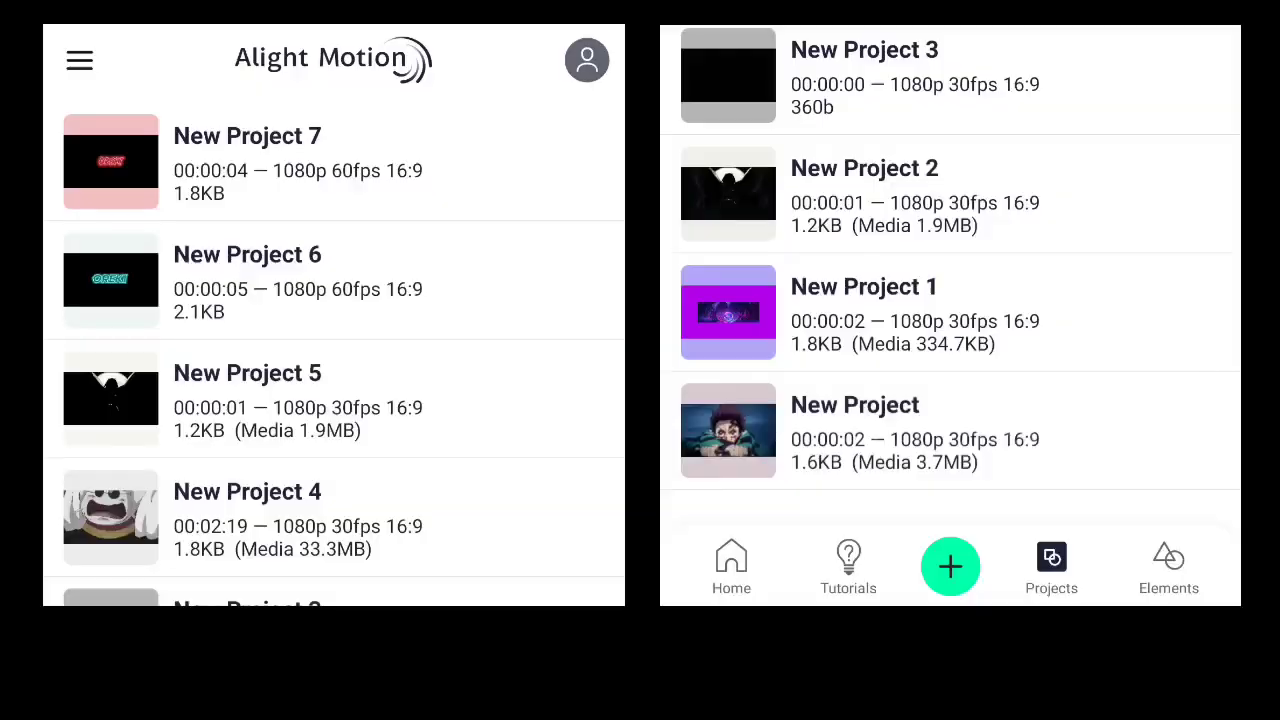
pyautogui.click(950, 566)
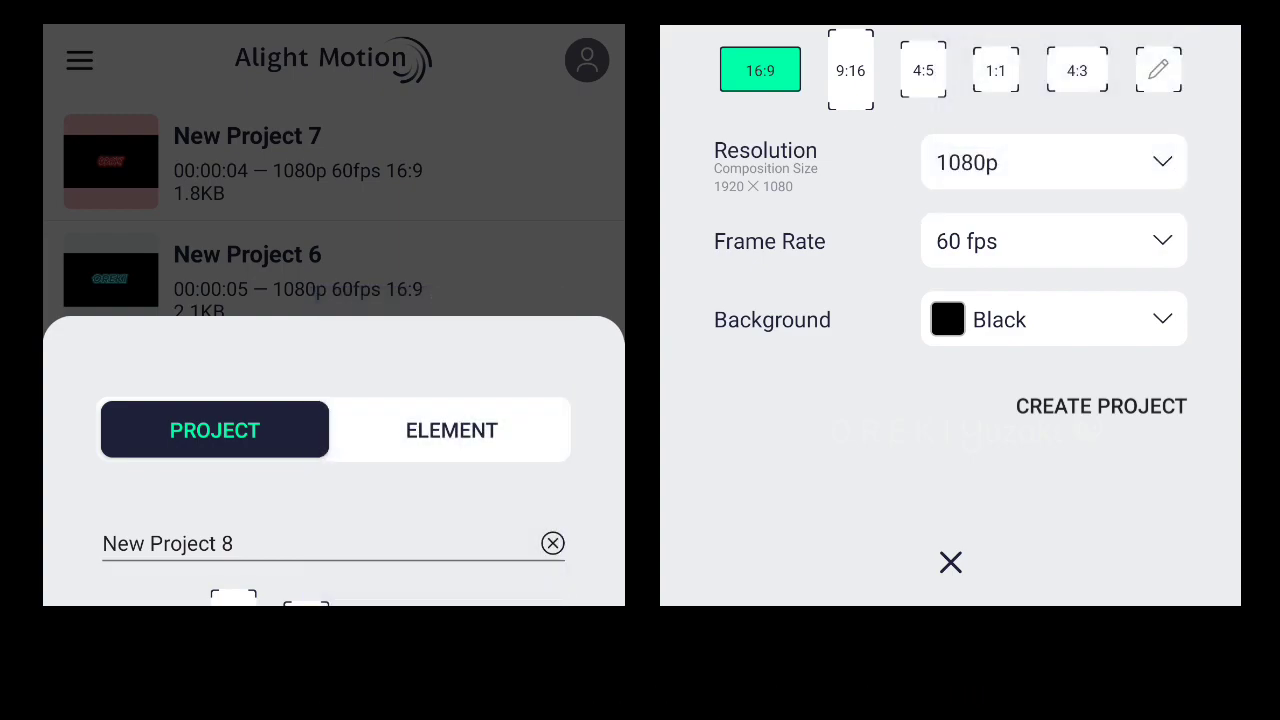
pyautogui.click(1100, 404)
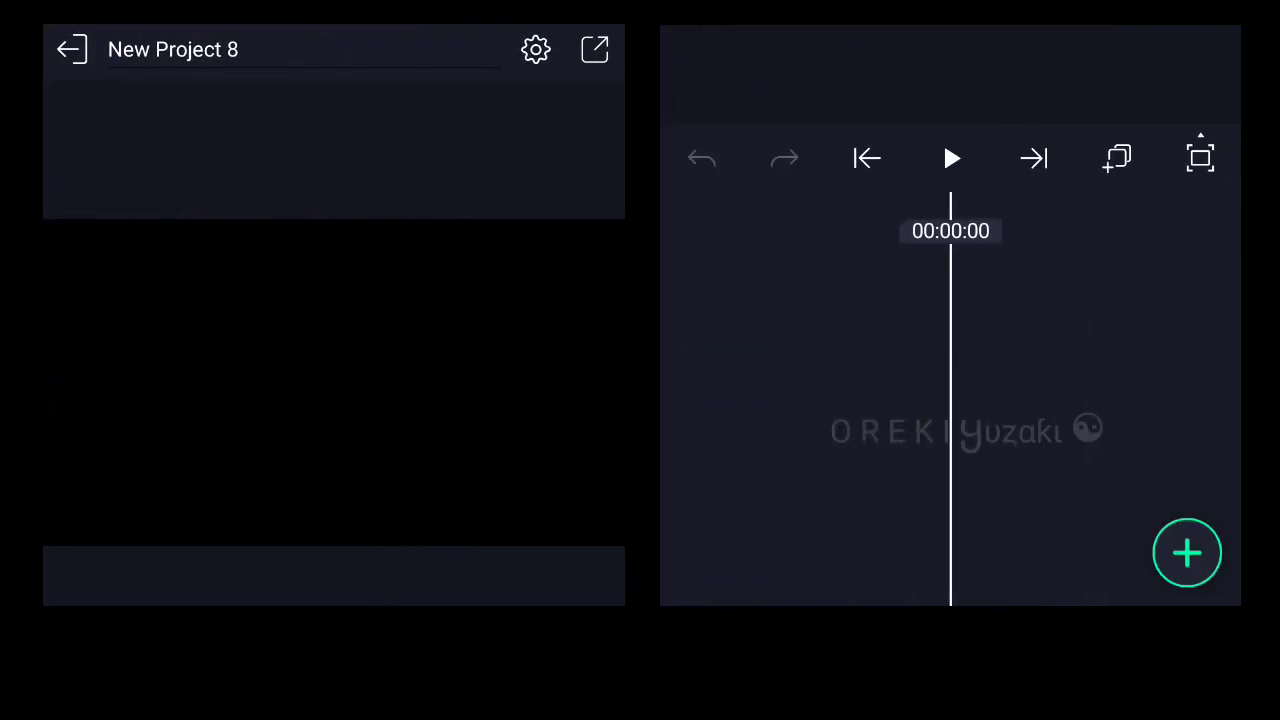
# - Add a text layer 'OREKI' in the Swash brush font at 48 pt
pyautogui.click(1188, 552)
pyautogui.write('OREKI')
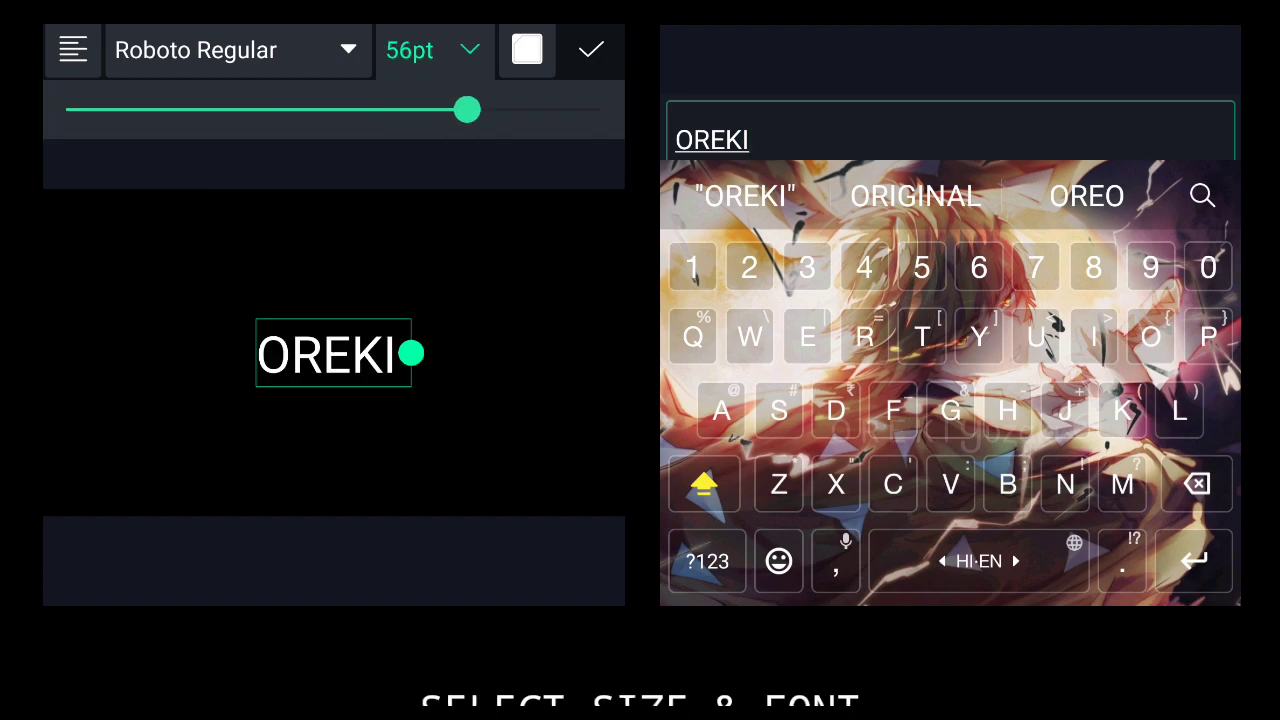
pyautogui.moveTo(468, 108); pyautogui.dragTo(444, 108)
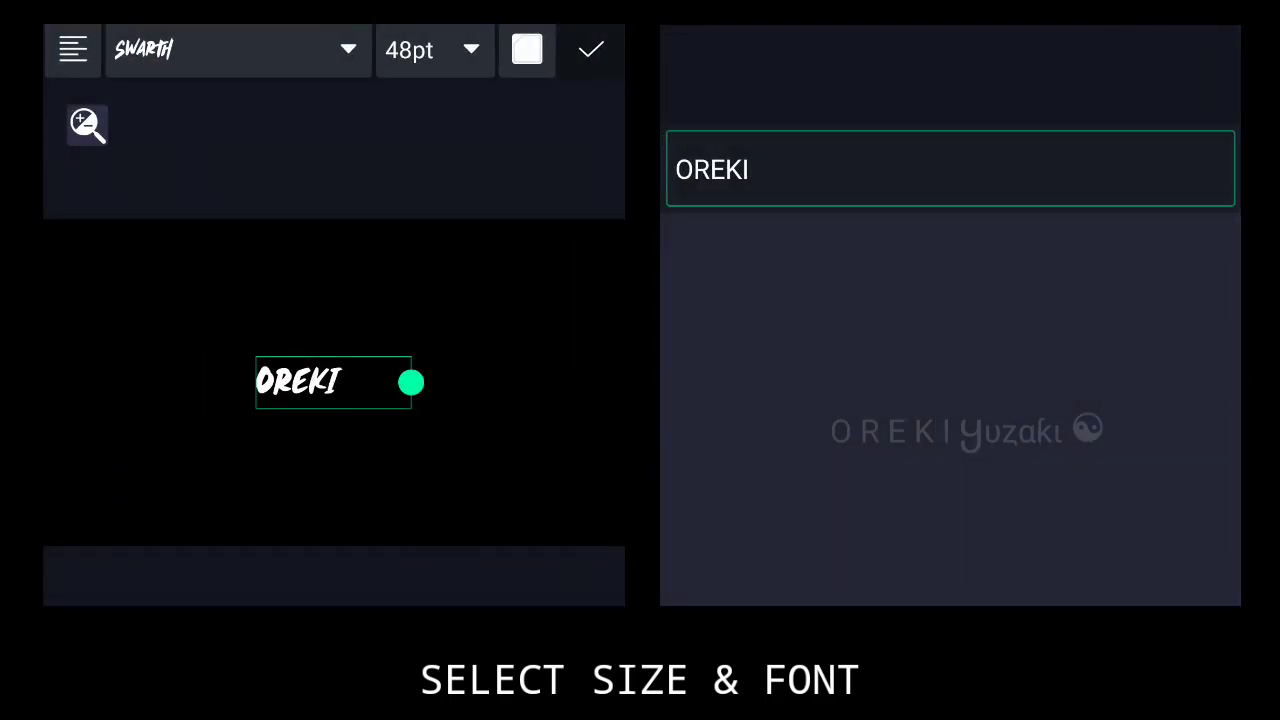
pyautogui.moveTo(412, 382); pyautogui.dragTo(398, 382)
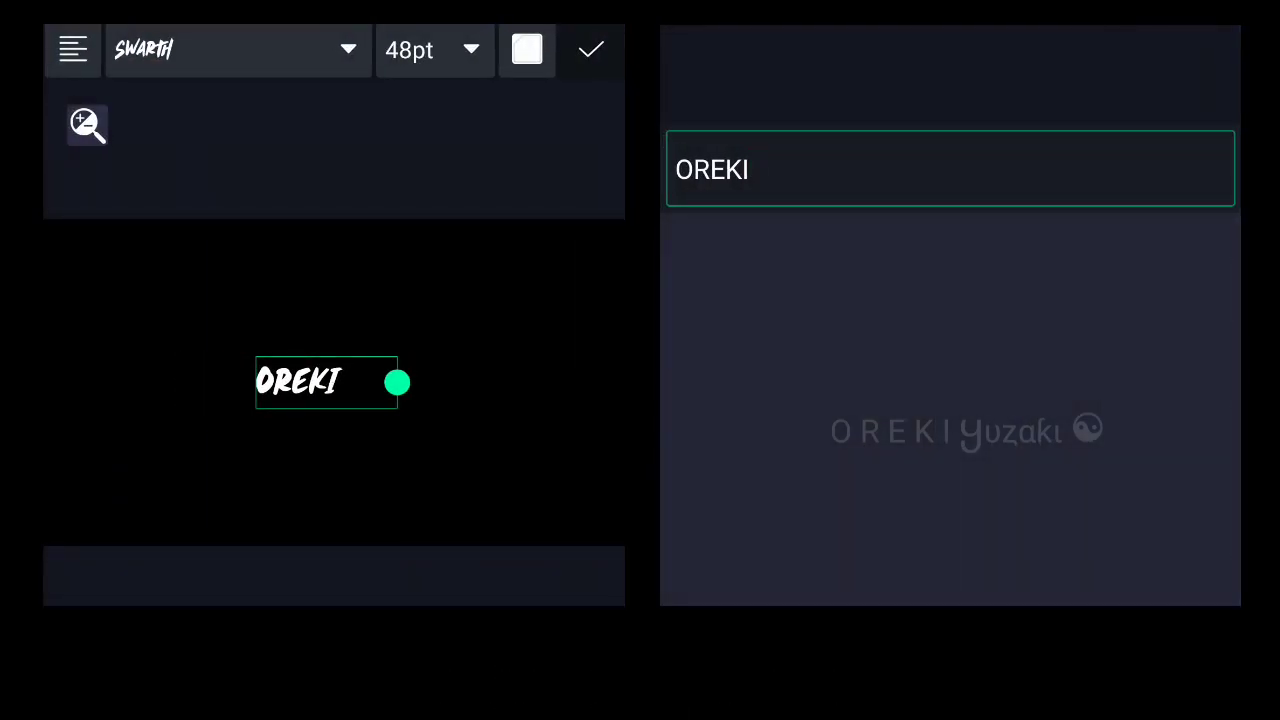
pyautogui.click(592, 50)
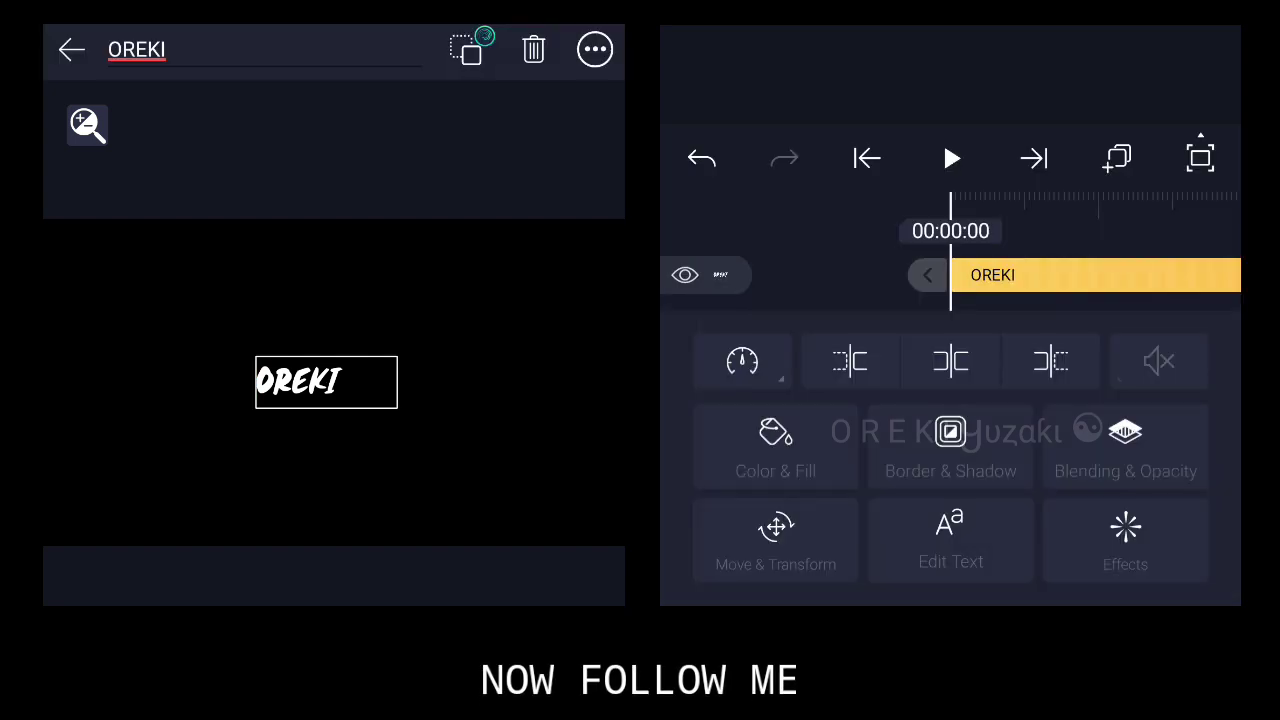
# - Scale up the OREKI text in Move & Transform so it fills more of the frame
pyautogui.click(776, 540)
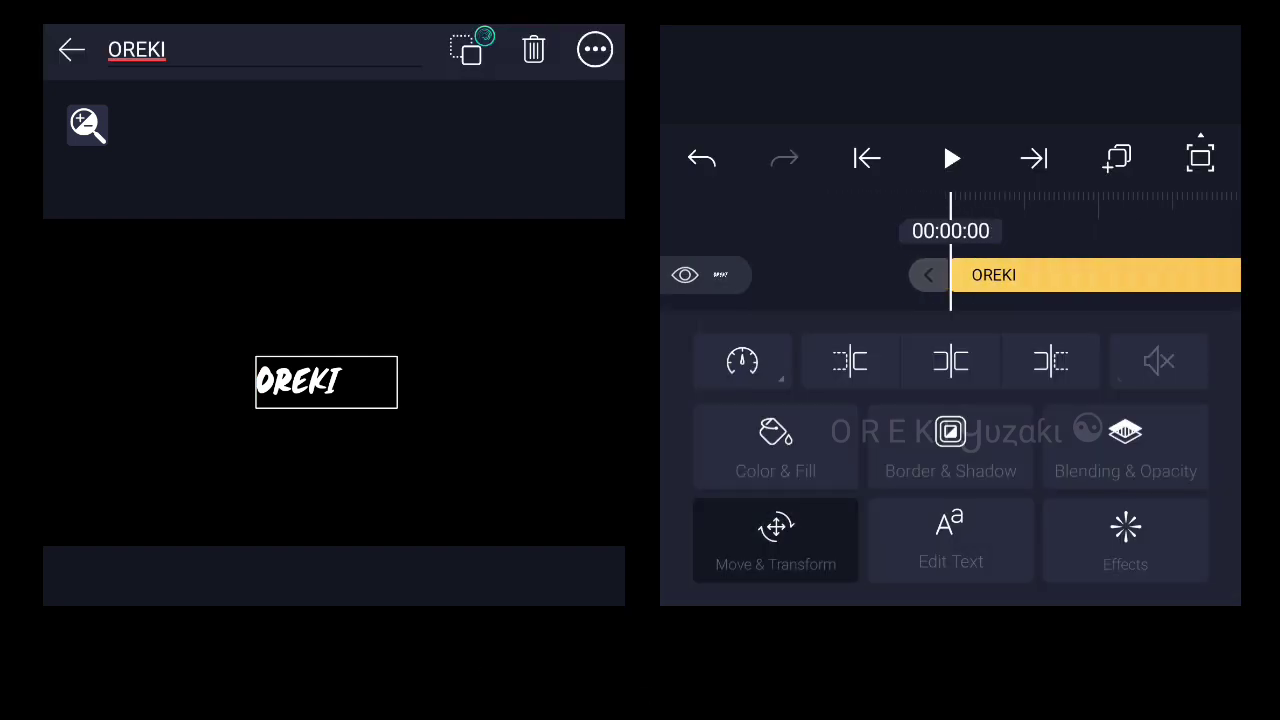
pyautogui.click(776, 540)
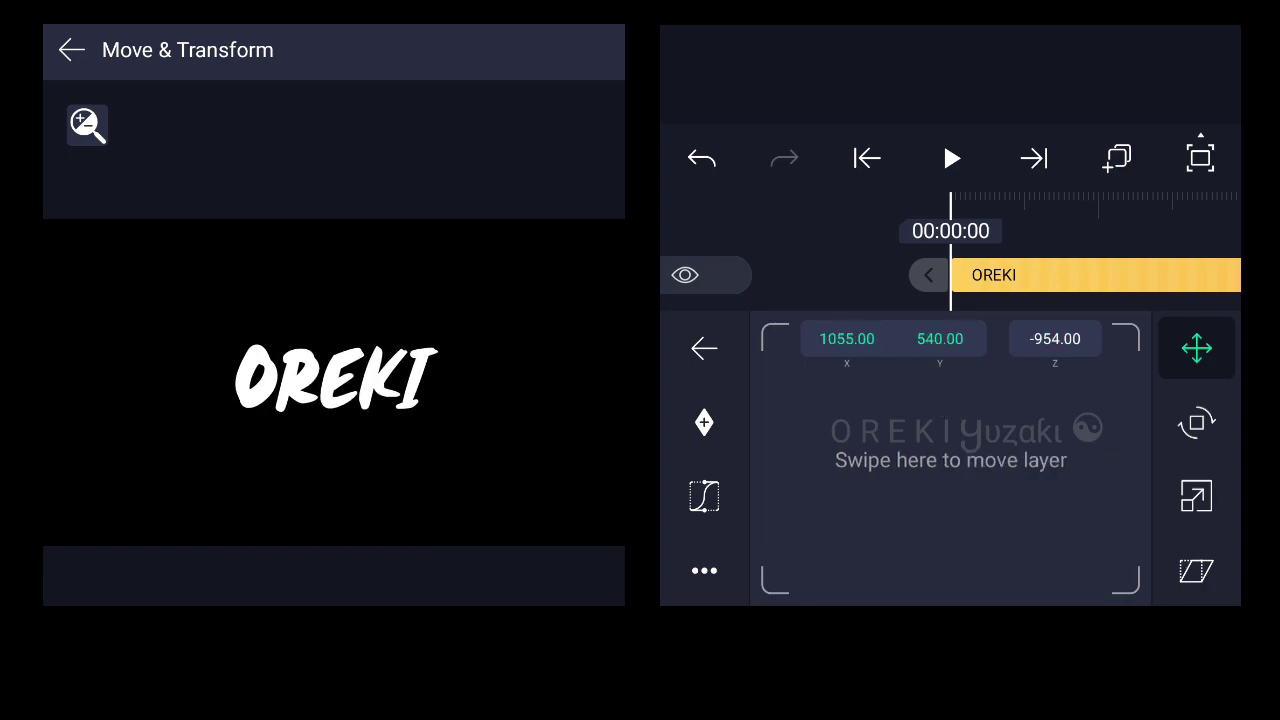
pyautogui.click(72, 50)
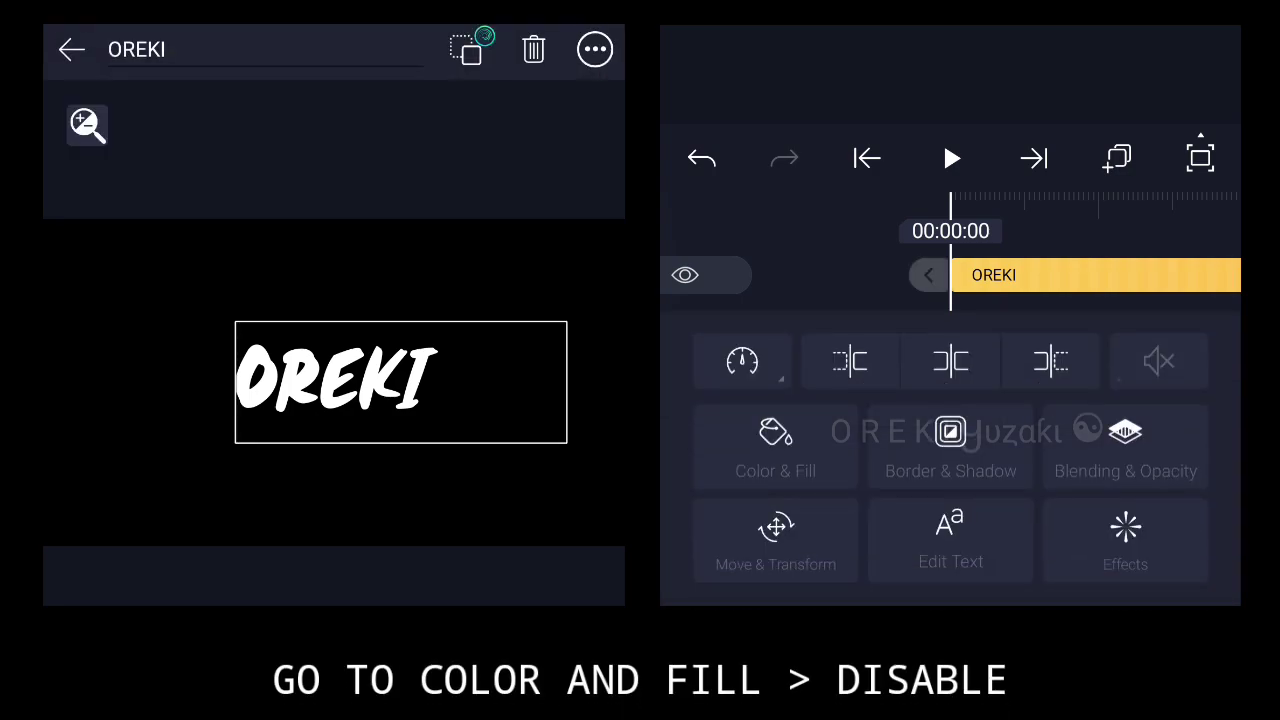
# - Disable the fill on OREKI and go to its Border & Shadow settings
pyautogui.click(776, 448)
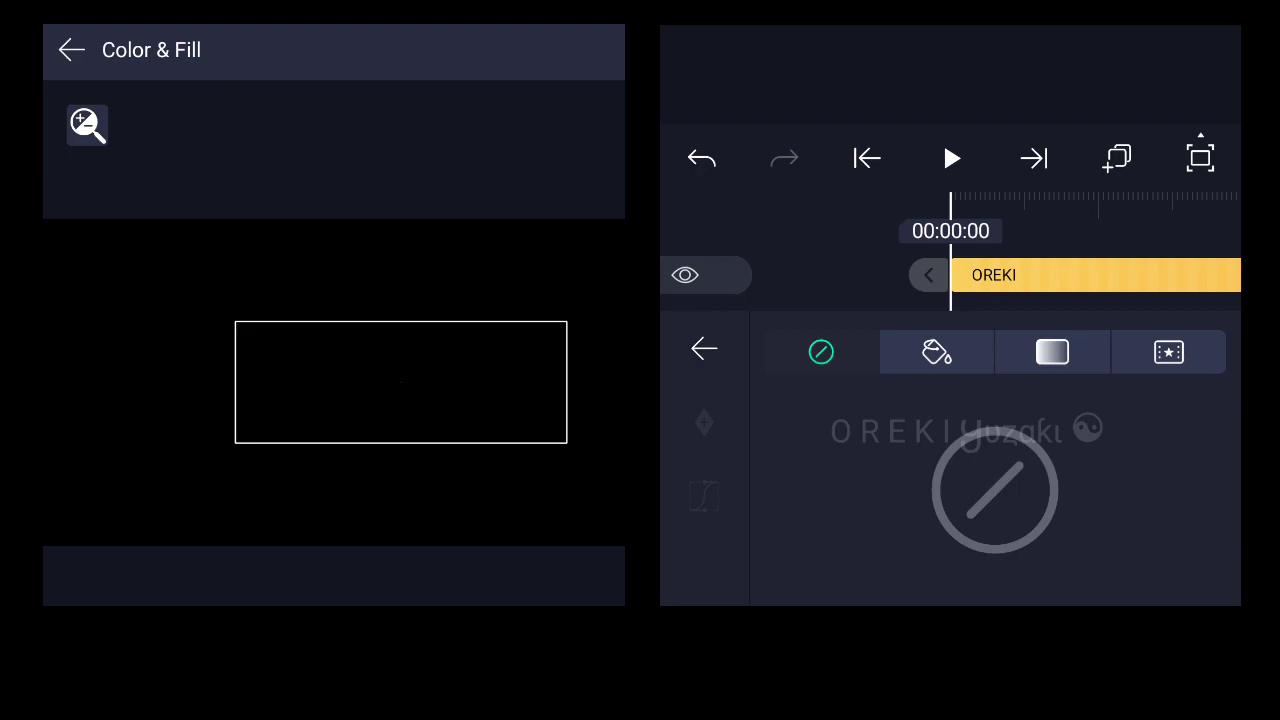
pyautogui.click(704, 348)
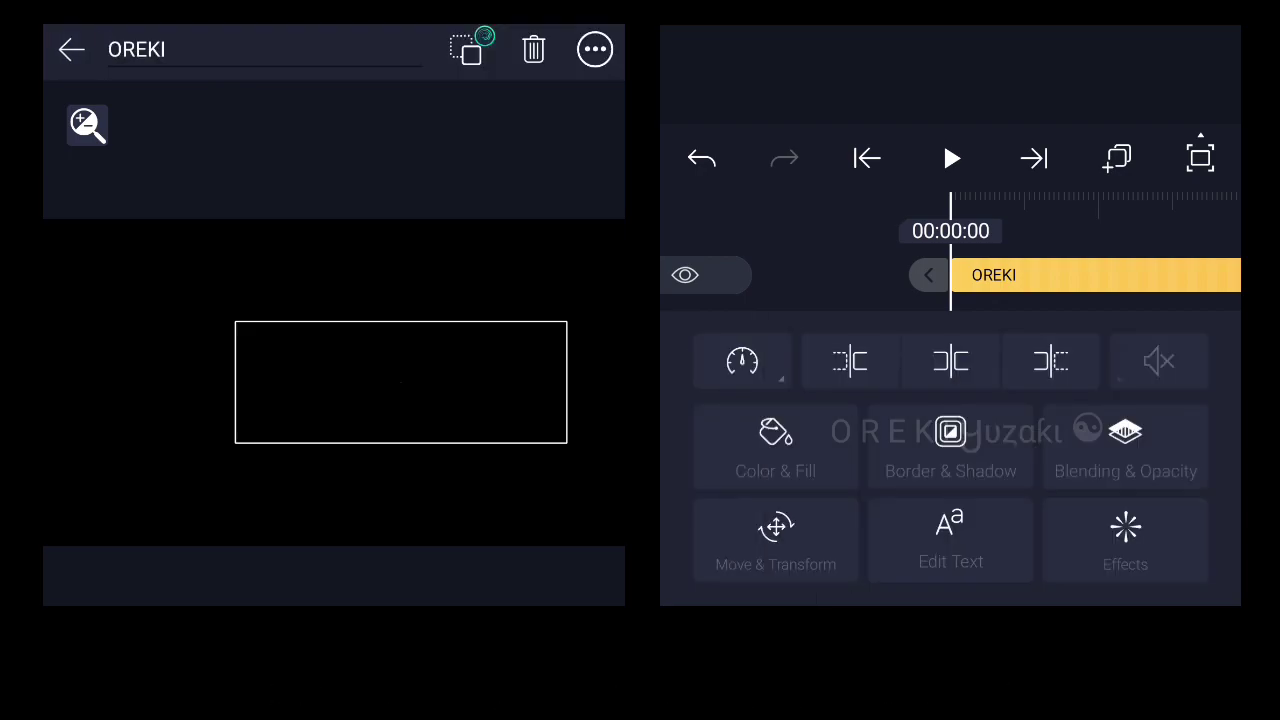
pyautogui.click(948, 448)
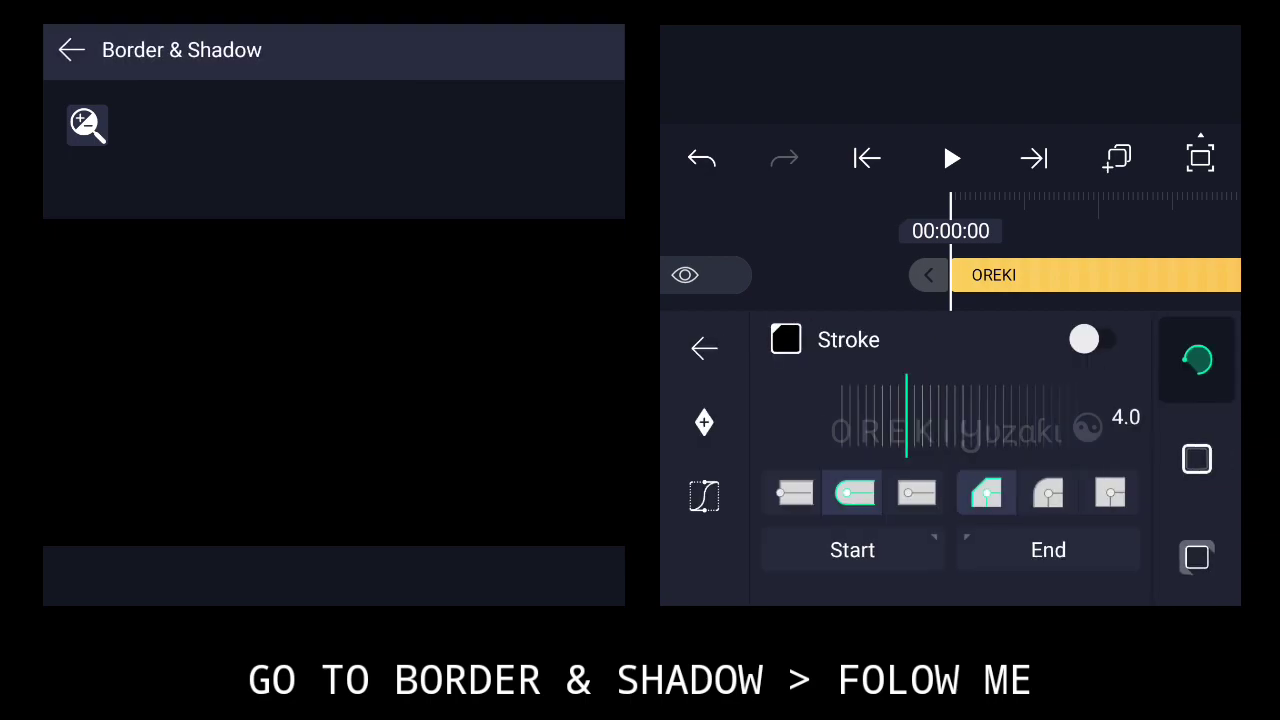
# - Enable a white stroke so OREKI shows as an outline, then reselect the layer
pyautogui.click(784, 340)
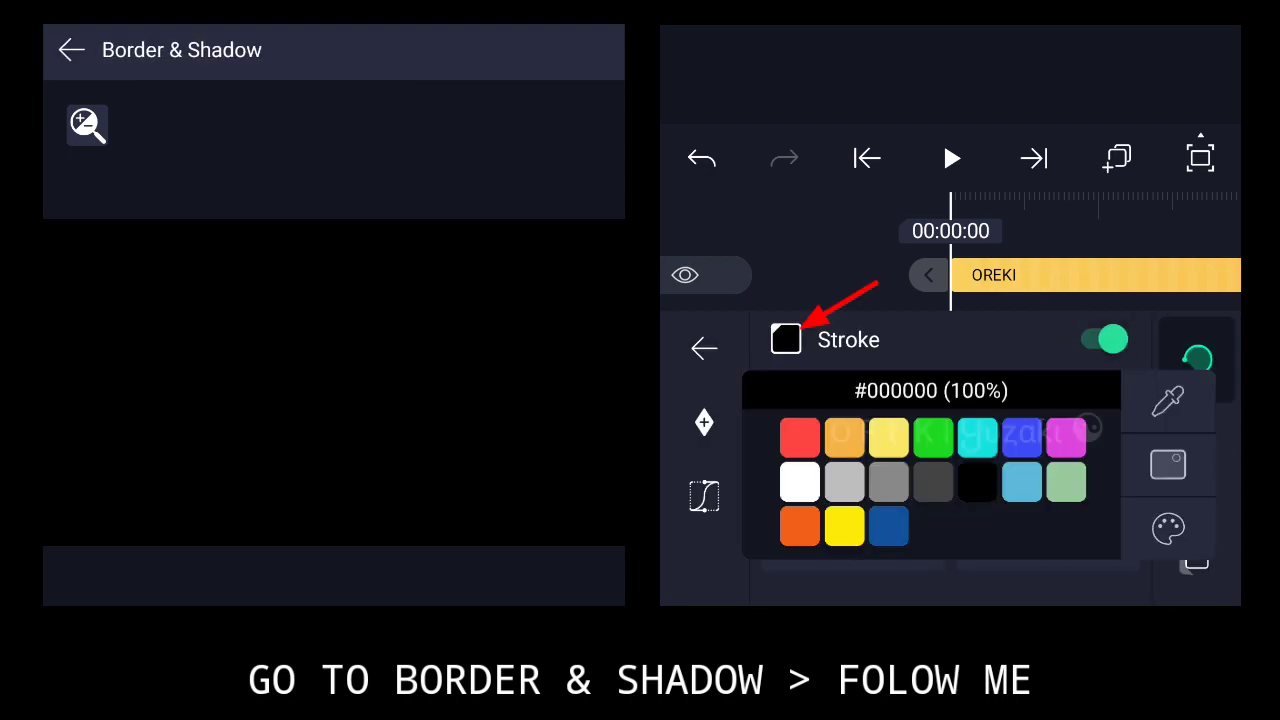
pyautogui.click(800, 480)
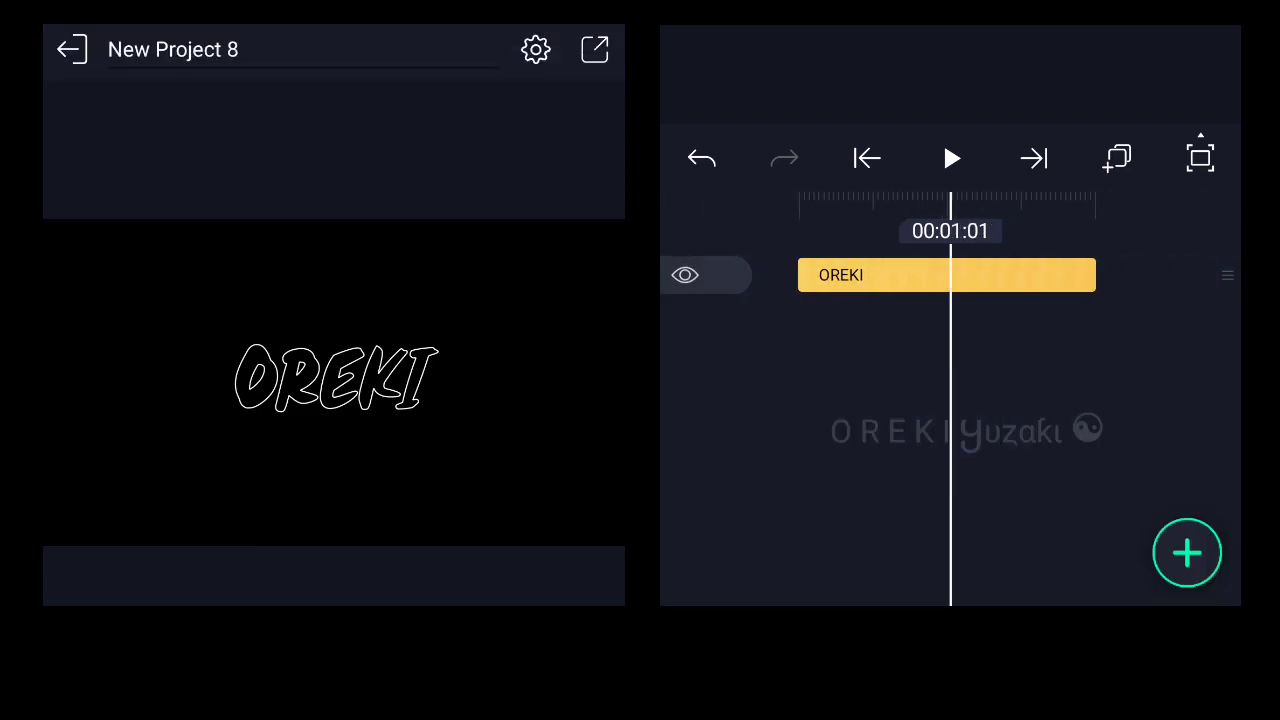
pyautogui.click(946, 276)
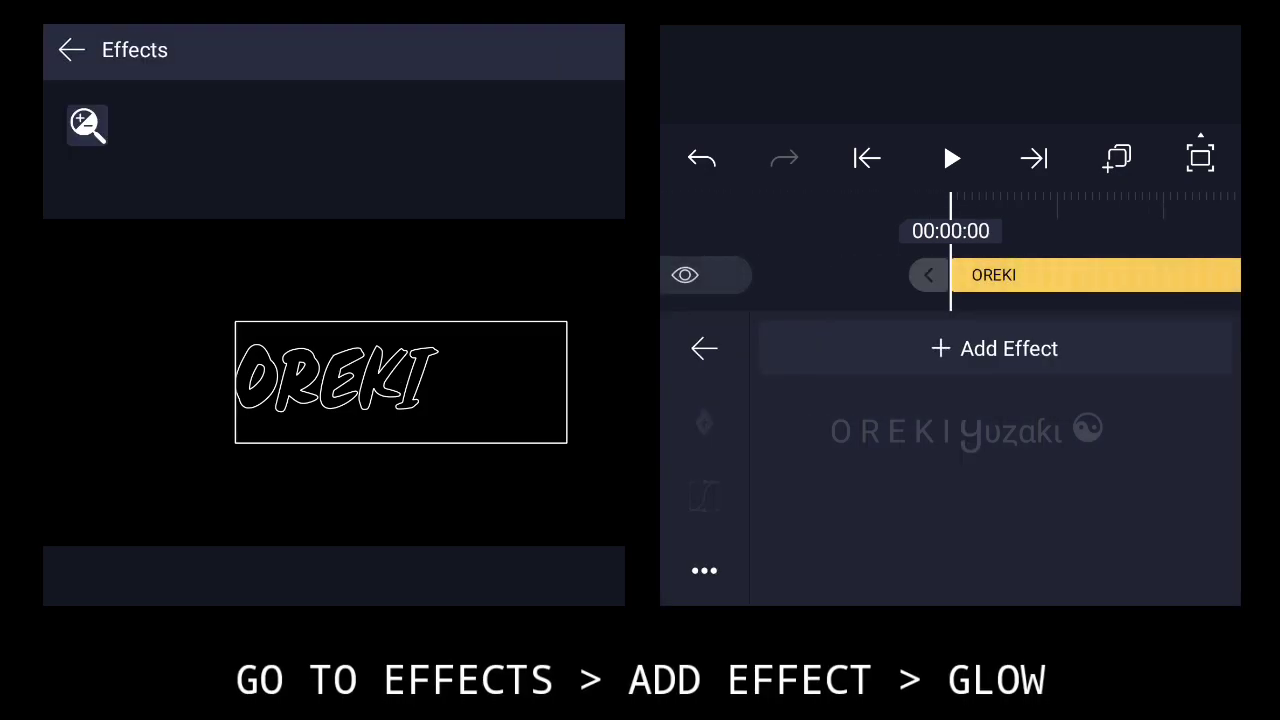
# - Add a Glow effect with radius about 99.6, alpha 80% and hardness 0.50
pyautogui.click(992, 348)
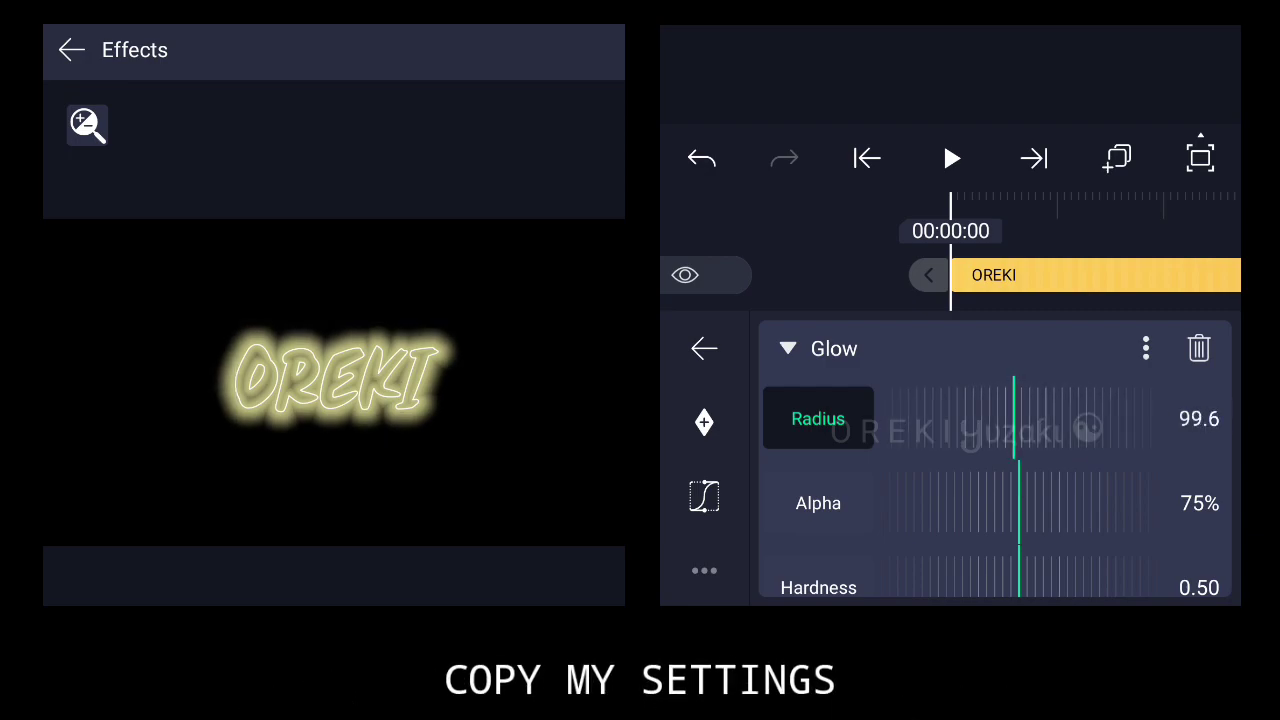
pyautogui.moveTo(1012, 418); pyautogui.dragTo(1060, 418)
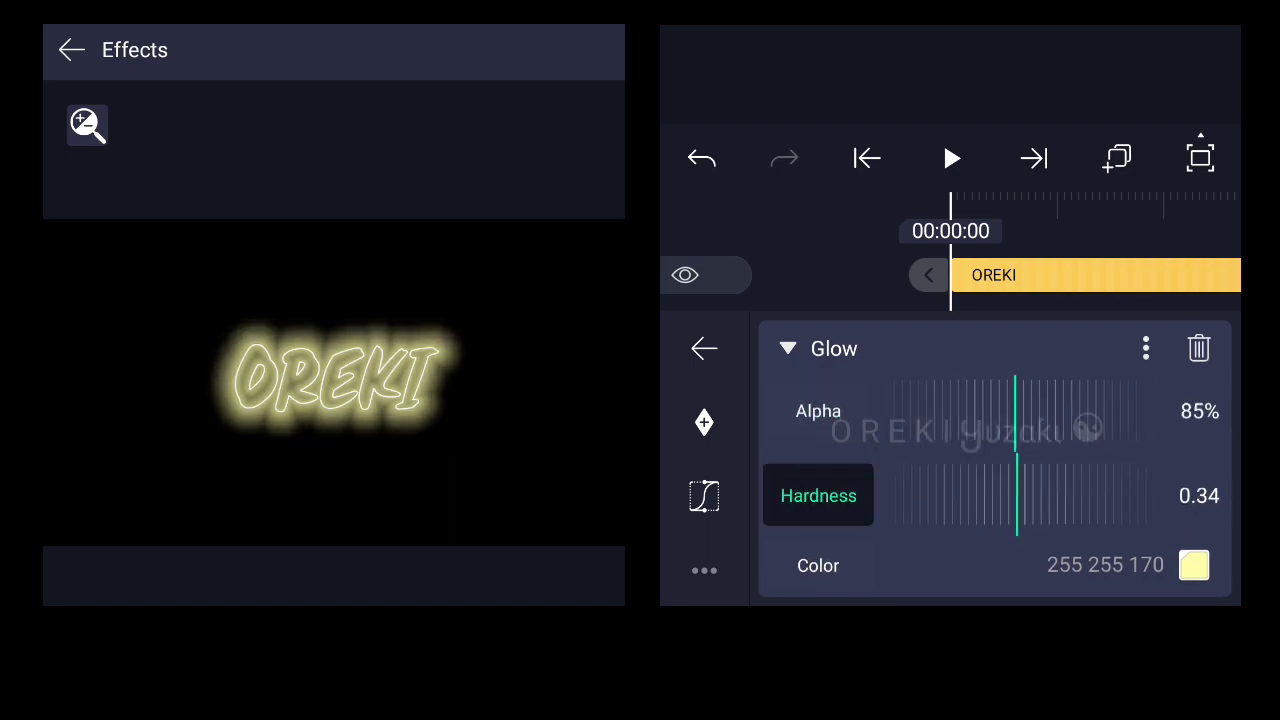
pyautogui.moveTo(1000, 496); pyautogui.dragTo(1016, 496)
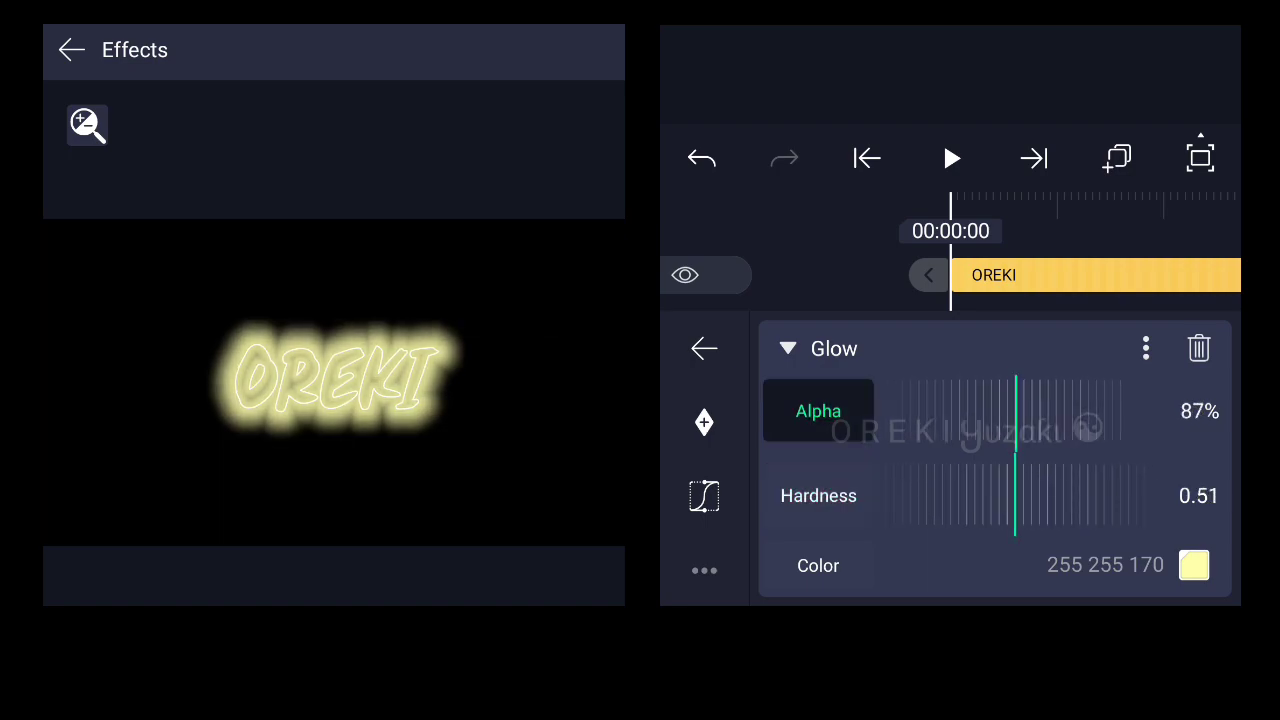
pyautogui.moveTo(1040, 412); pyautogui.dragTo(1016, 412)
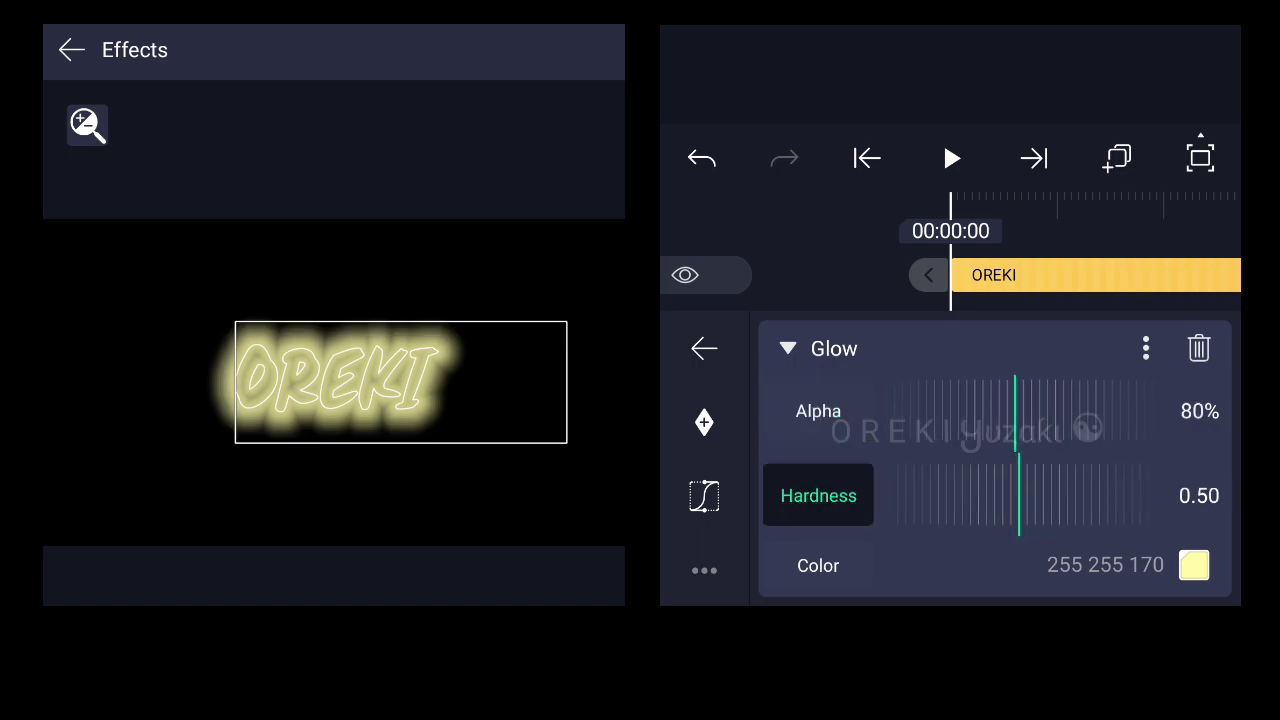
# - Change the glow colour to red and fine-tune the shade in the colour wheel
pyautogui.click(1196, 564)
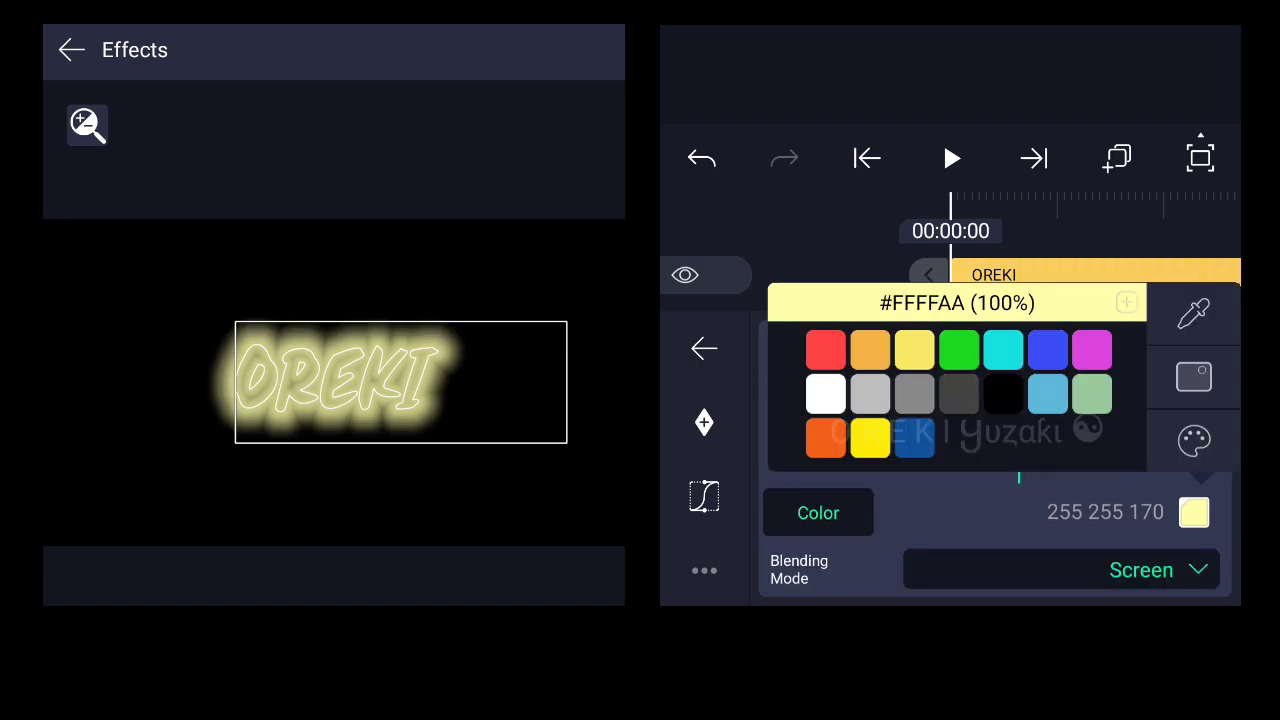
pyautogui.click(824, 348)
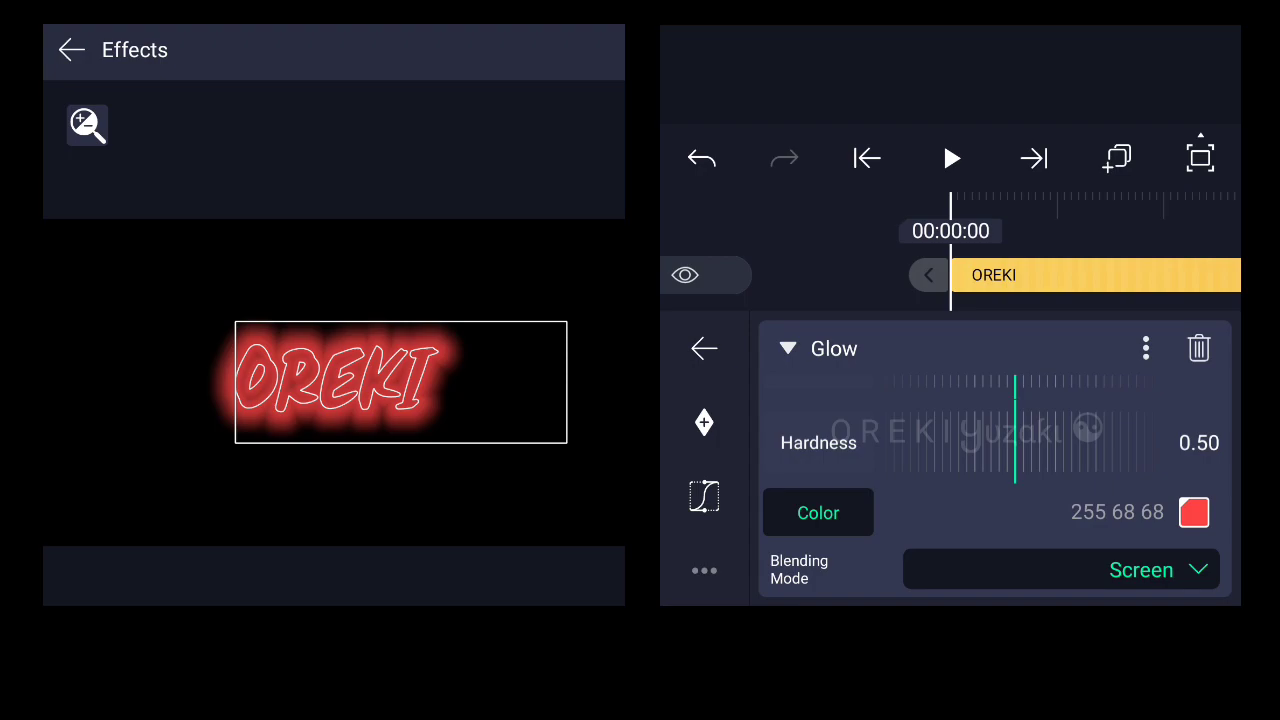
pyautogui.click(1194, 512)
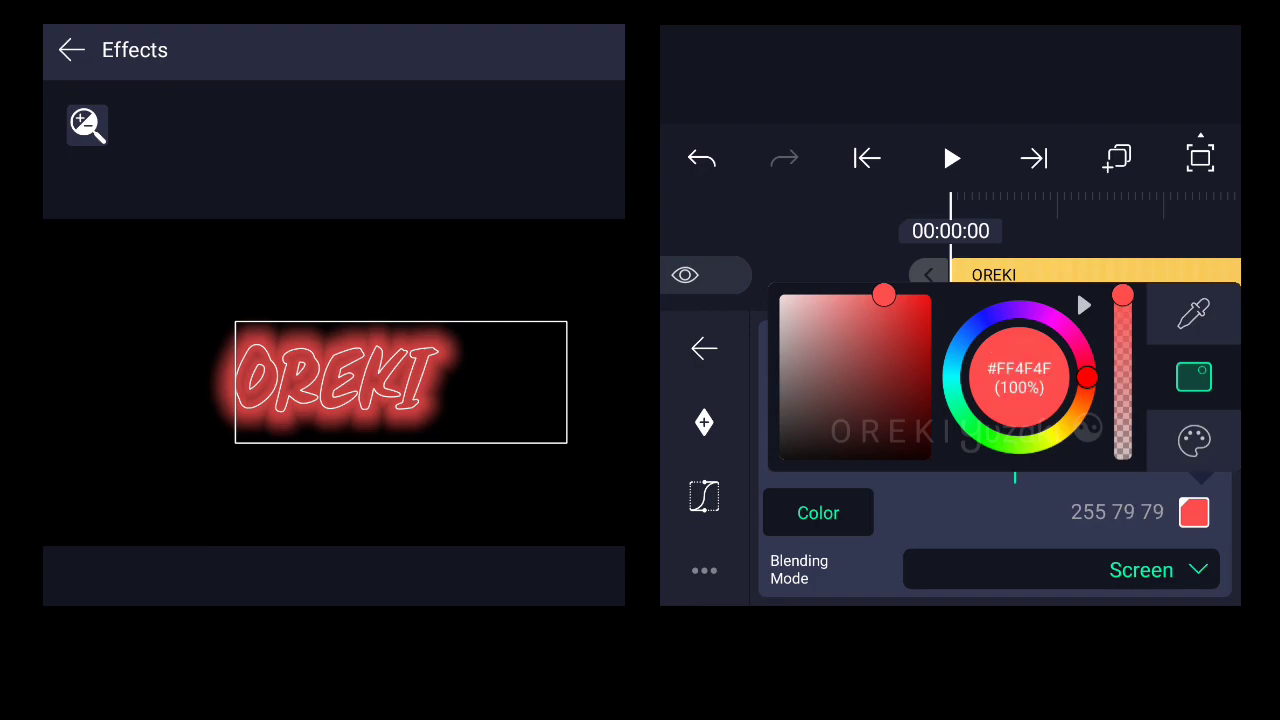
pyautogui.moveTo(1124, 300); pyautogui.dragTo(1124, 378)
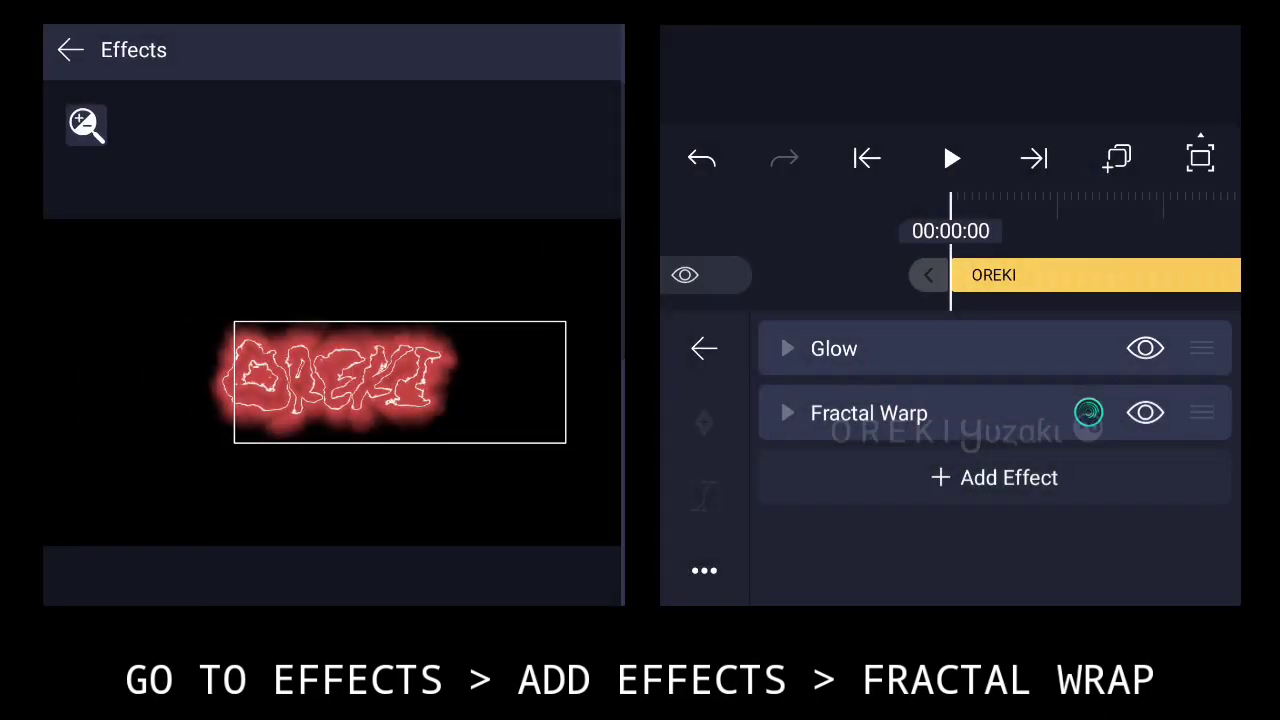
# - Set Fractal Warp position X 2340, parallax X -3539, magnitude 0.025, detail 2.18, then go to Export
pyautogui.click(868, 412)
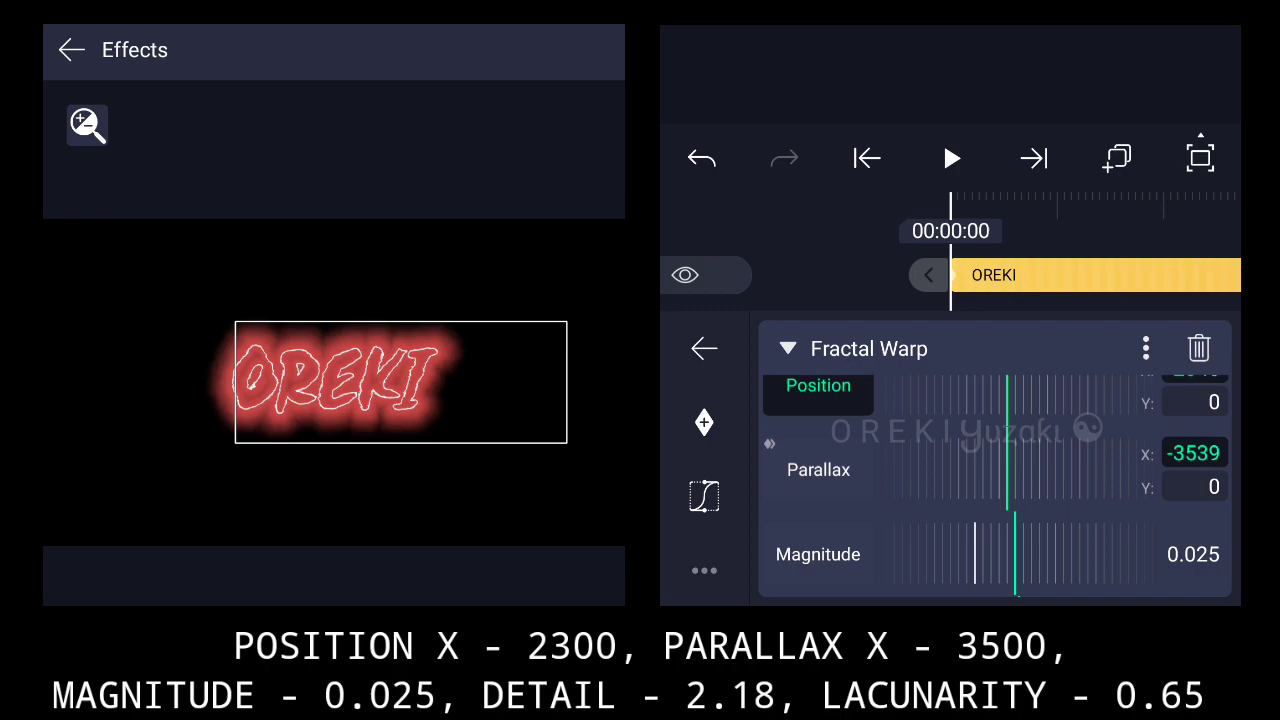
pyautogui.scroll(-3)
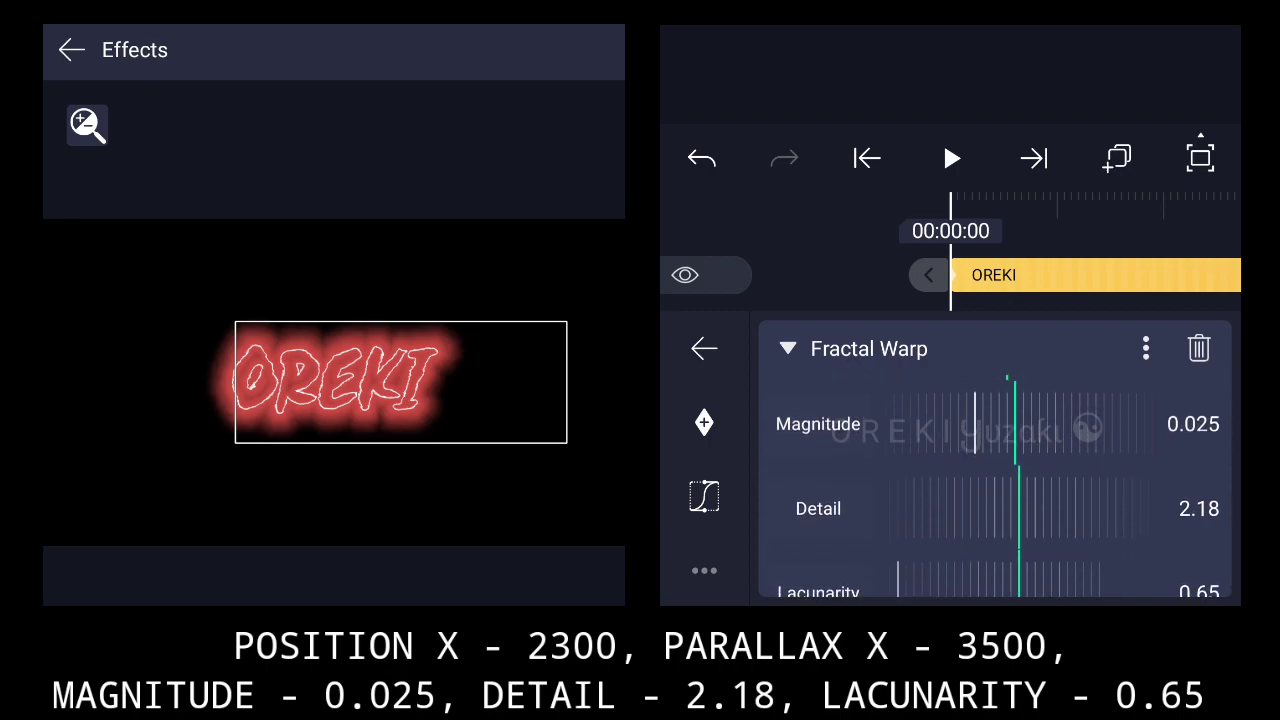
pyautogui.scroll(-3)
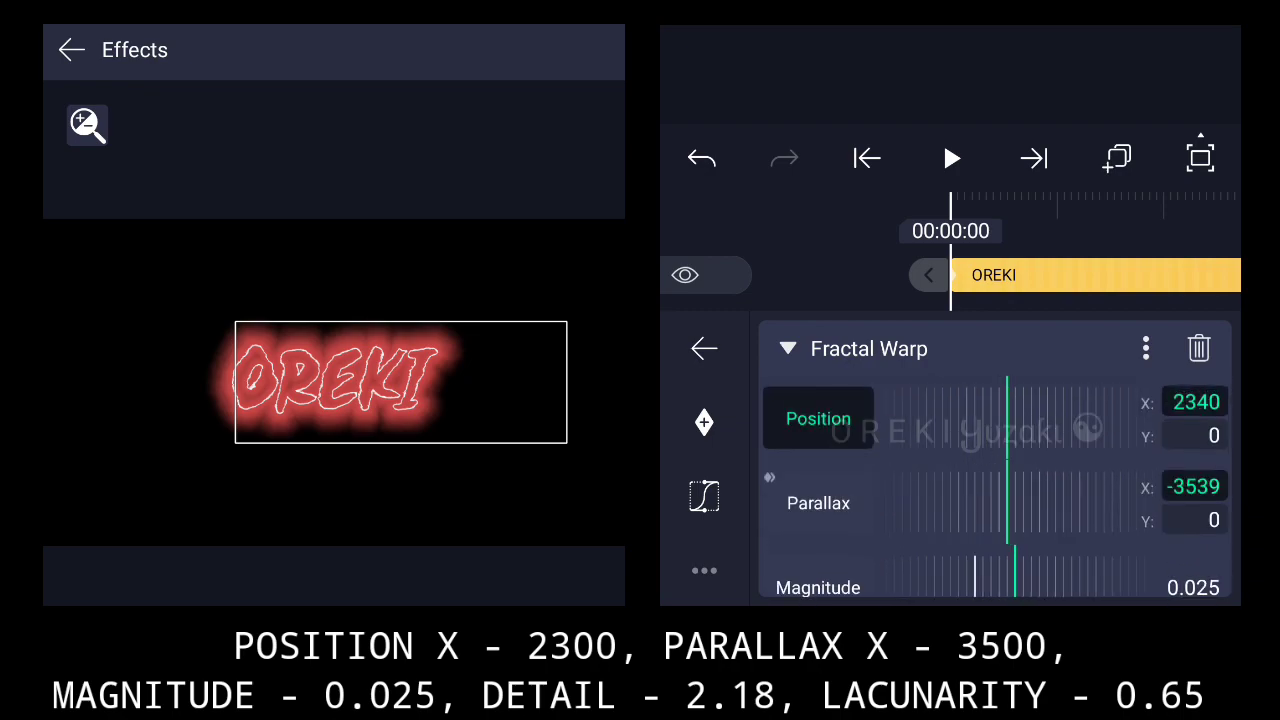
pyautogui.click(950, 158)
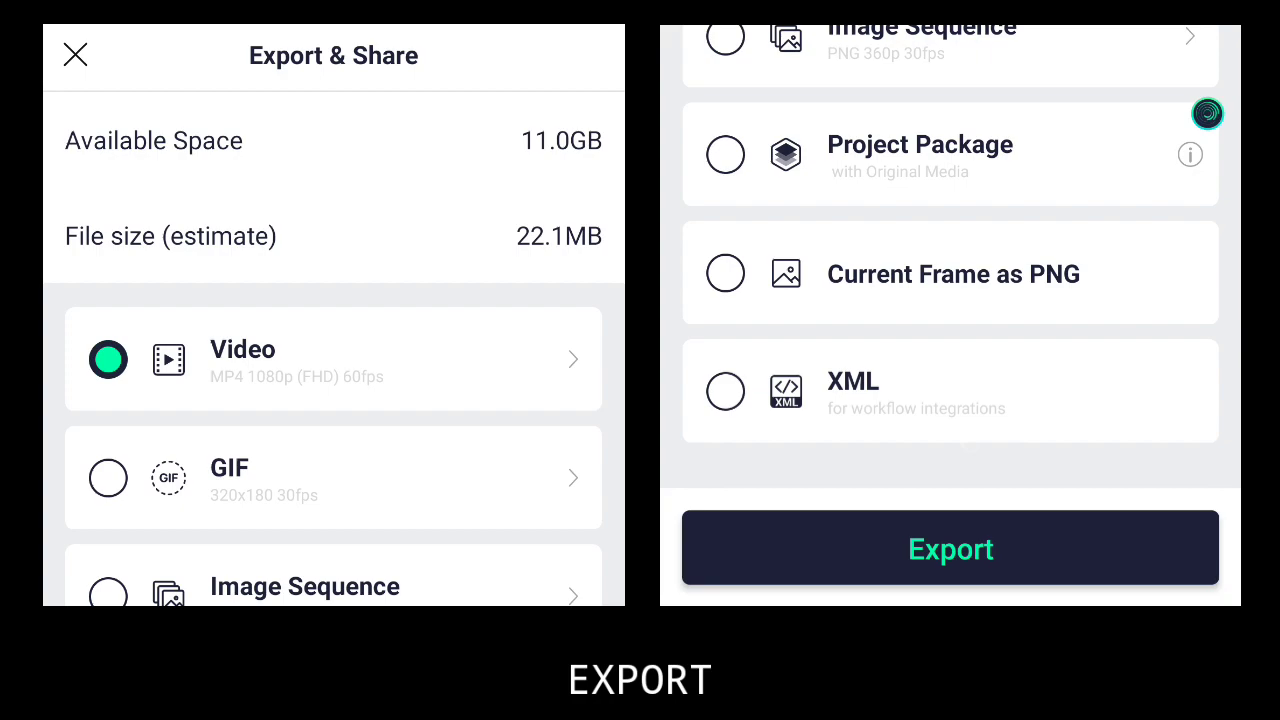
# - Export as an MP4 1080p video and play back the finished OREKI clip
pyautogui.click(948, 548)
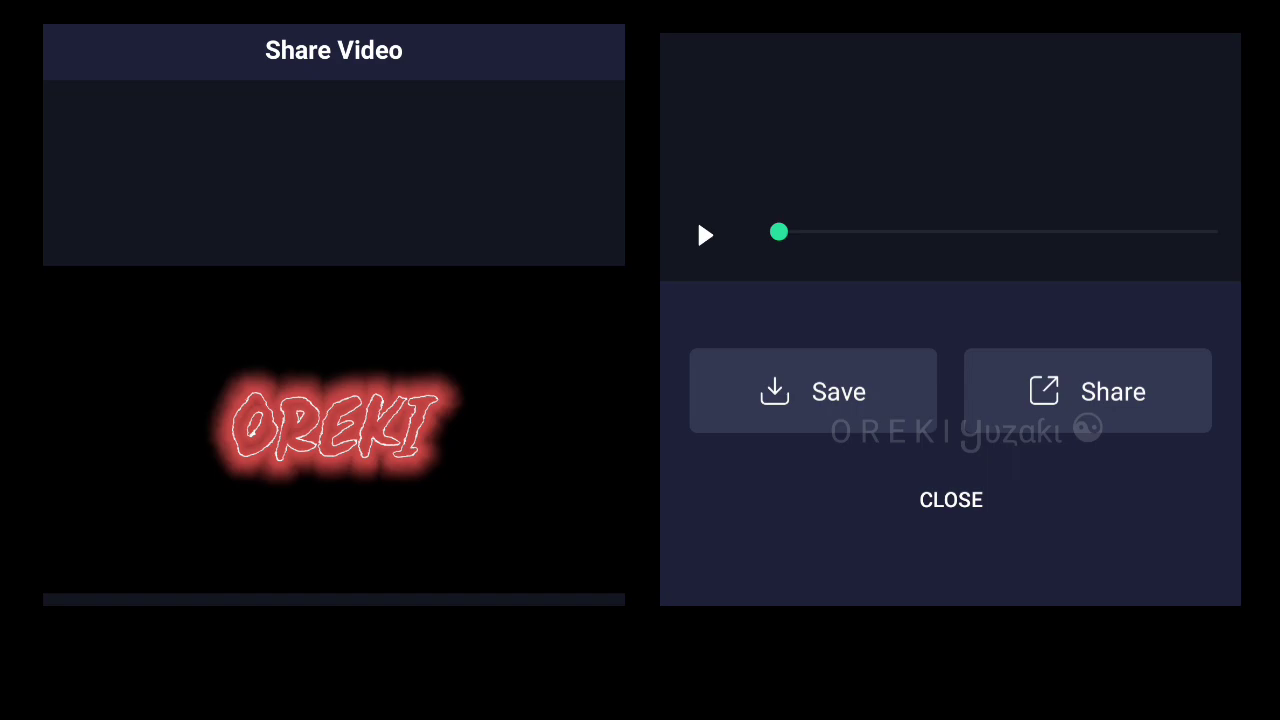
pyautogui.click(704, 234)
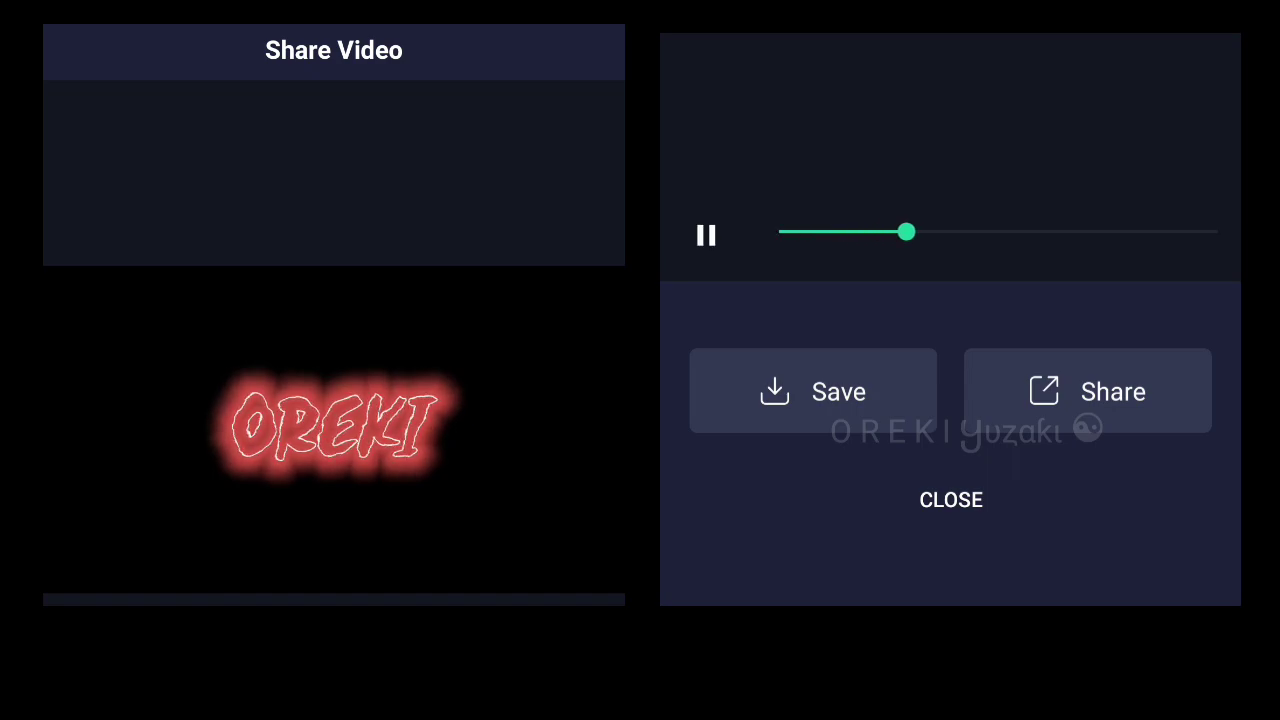